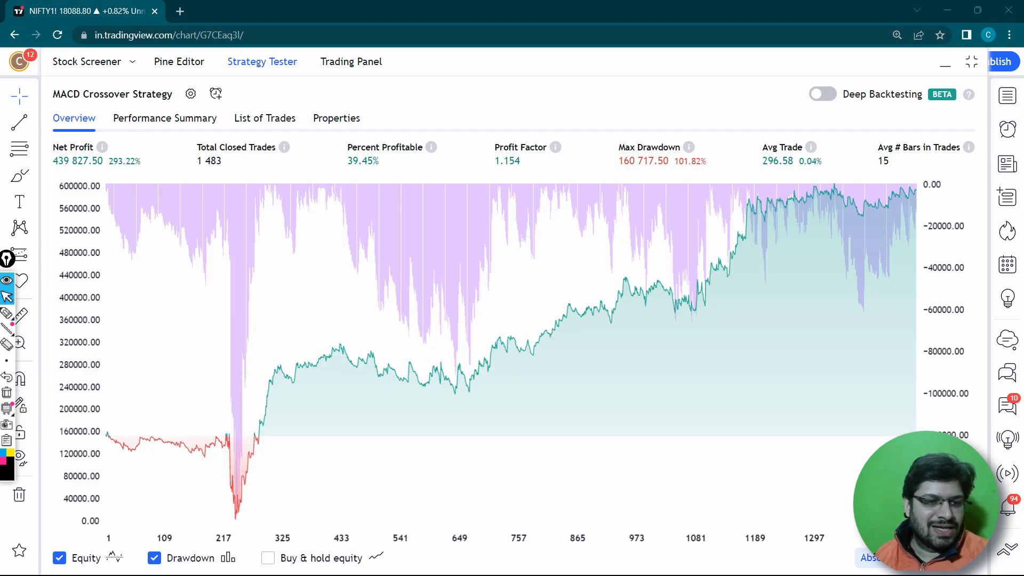
Step: Toggle the Equity checkbox off and back on so only the equity curve remains shown
click(59, 558)
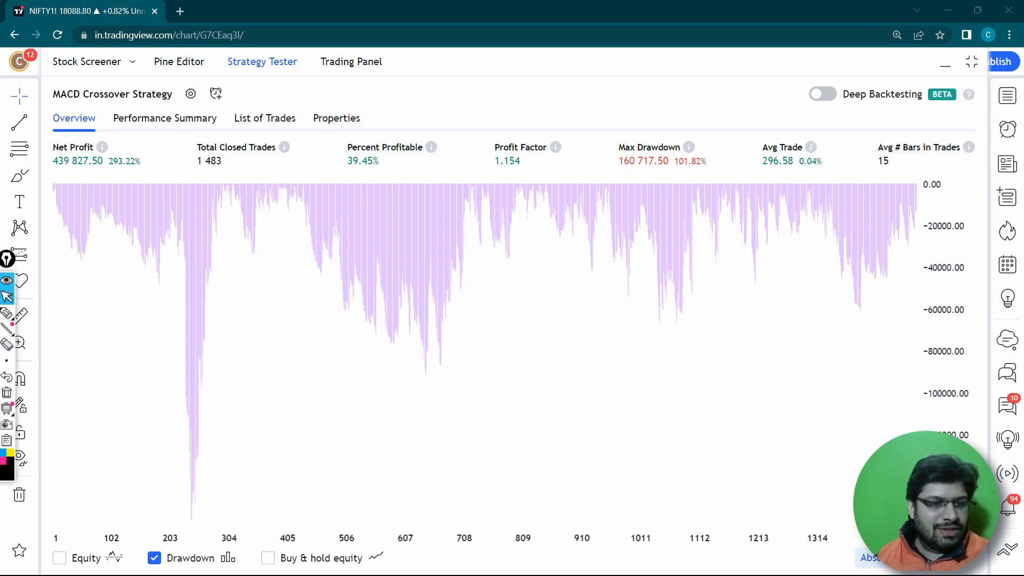
click(59, 558)
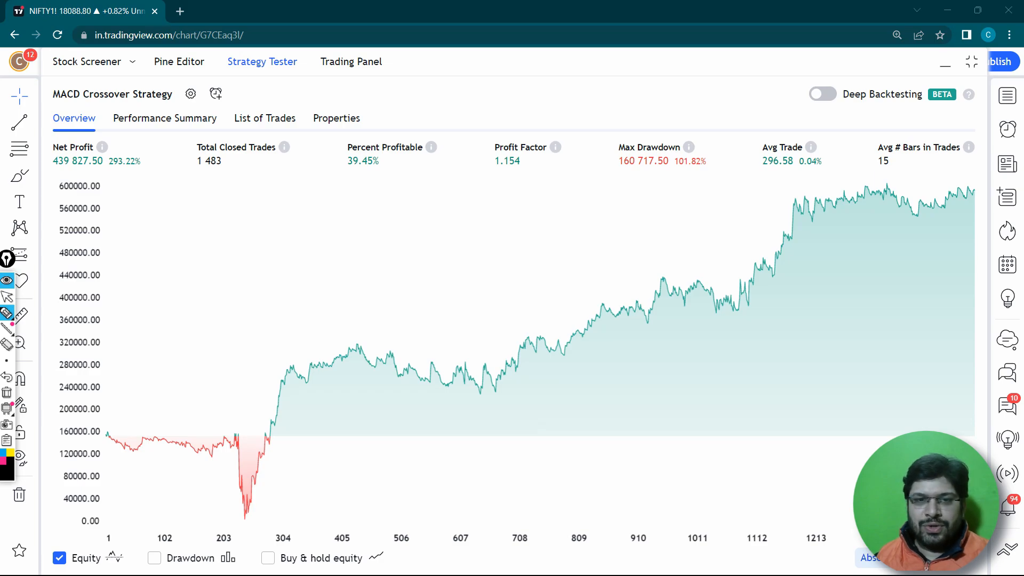
mouse_move(111, 397)
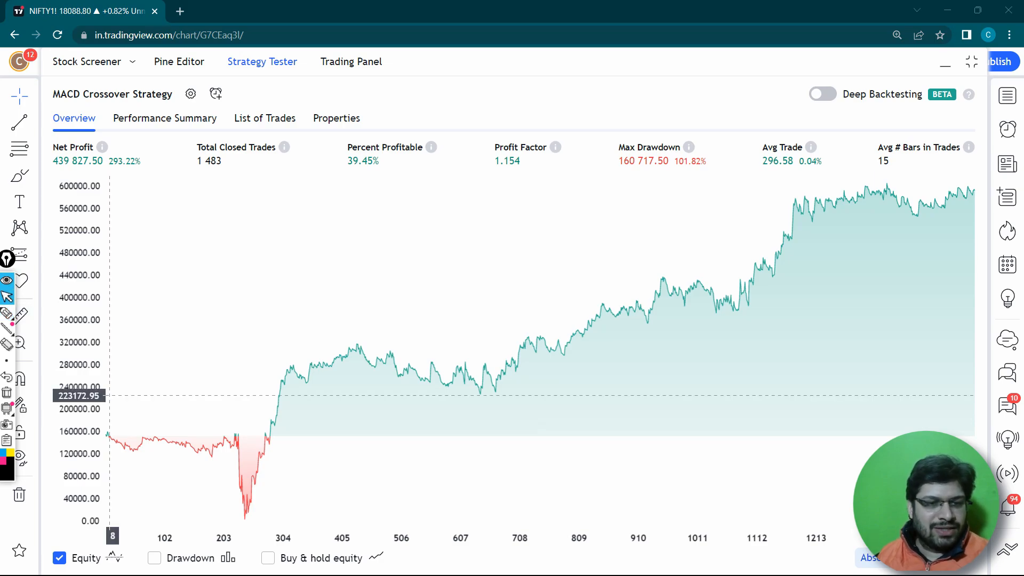
Step: Re-enable the Drawdown checkbox so it displays alongside the equity curve
click(154, 558)
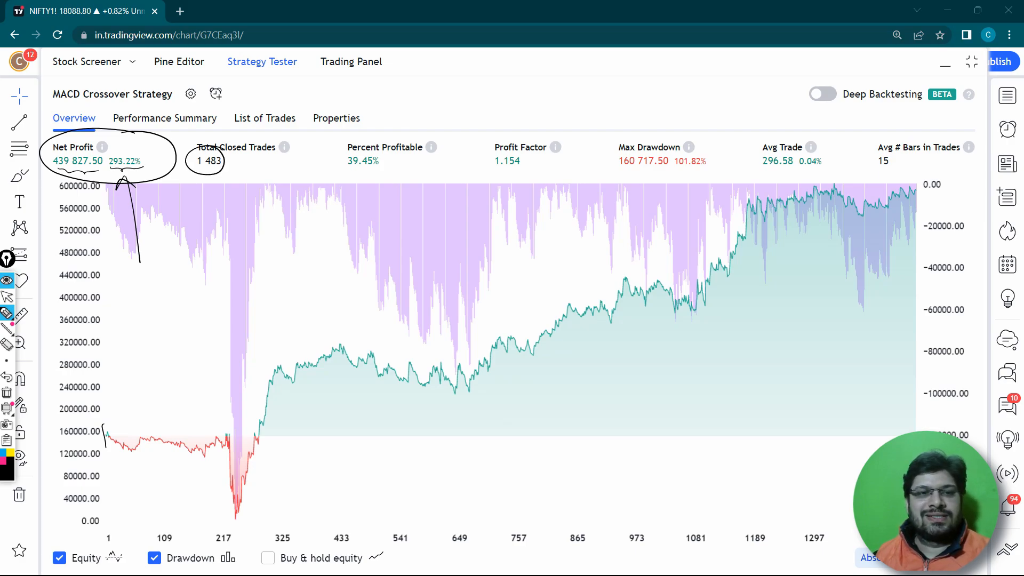
drag(190, 176, 234, 176)
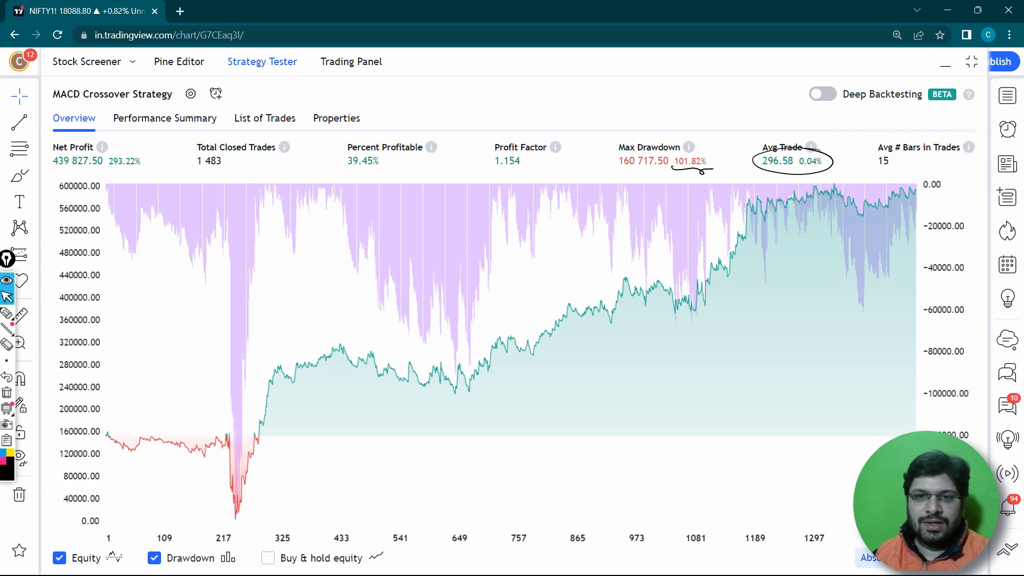
mouse_move(811, 148)
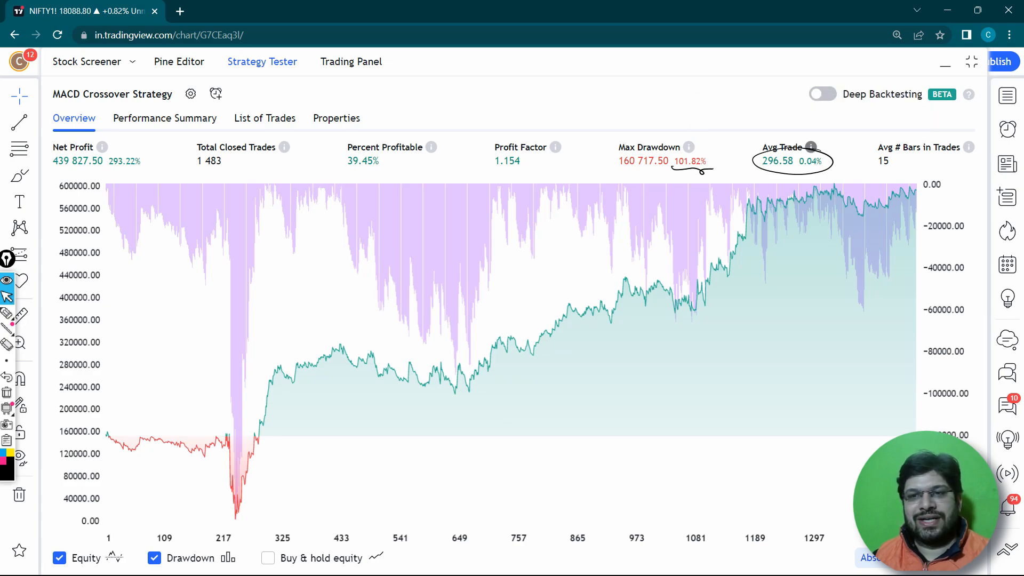
mouse_move(811, 147)
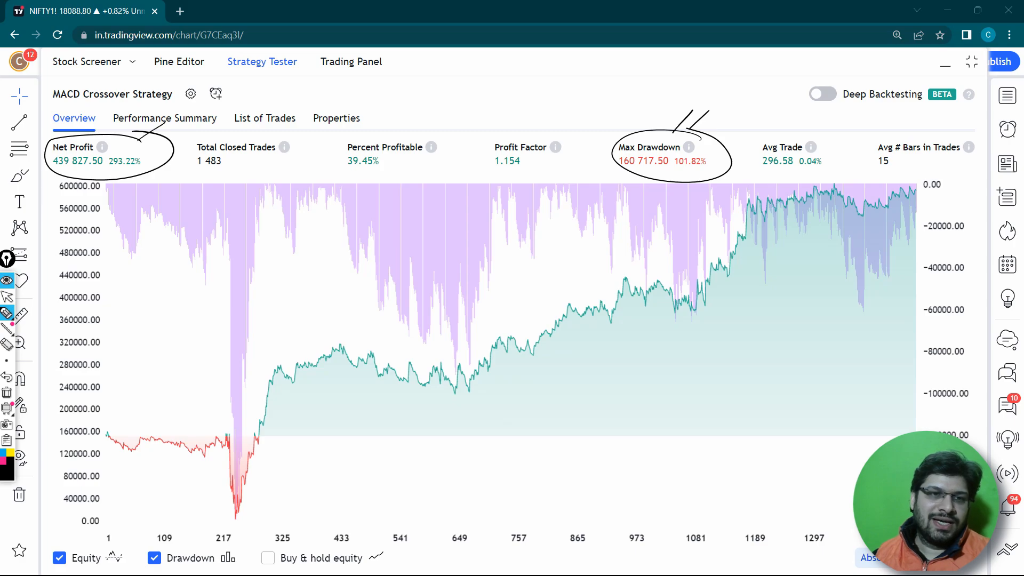
mouse_move(8, 391)
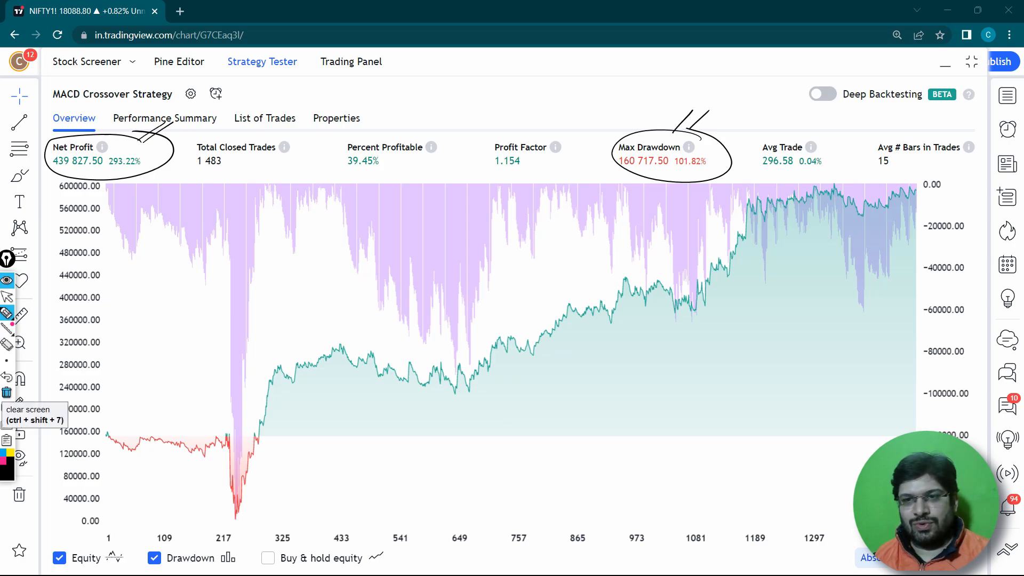
Step: Clear all pen markings from the strategy overview
click(8, 392)
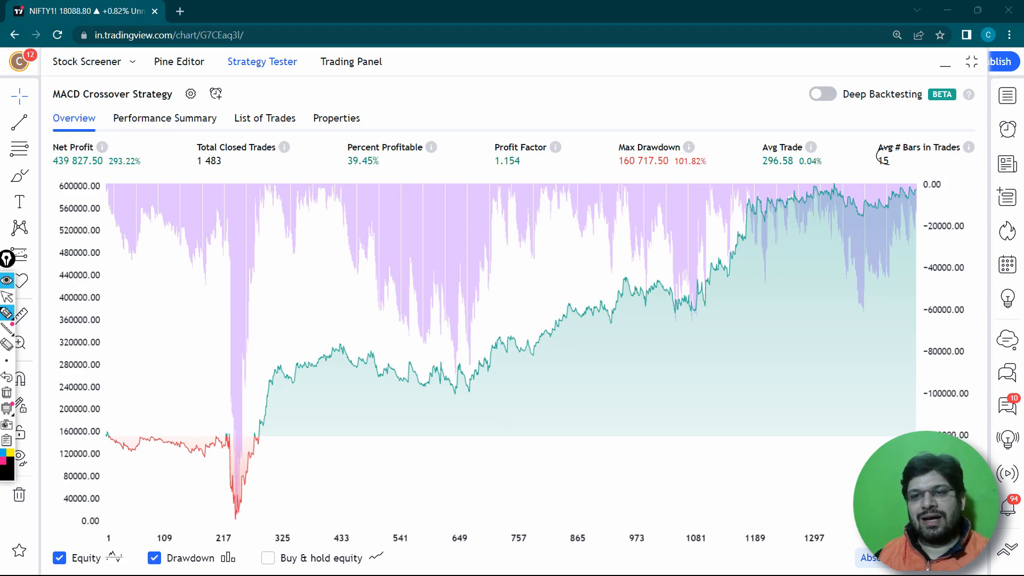
mouse_move(888, 157)
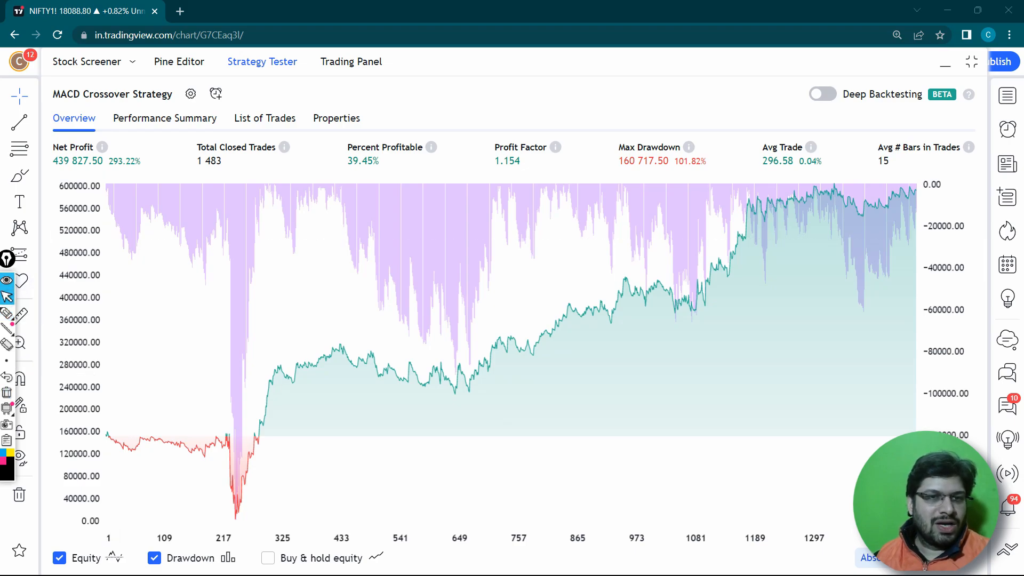
click(265, 119)
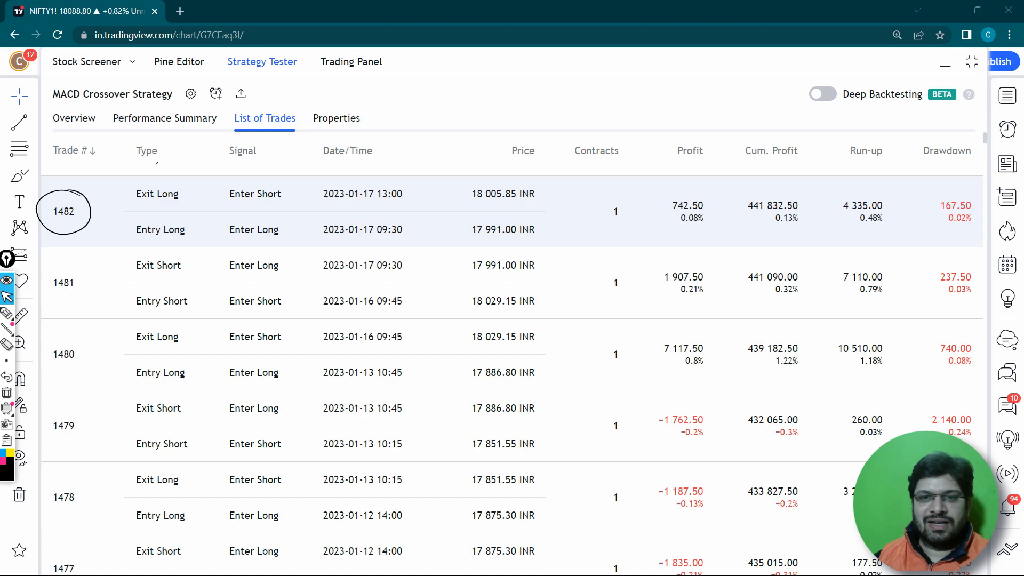
Step: Scroll through the List of Trades down to trade #1, then show the strategy's Properties
scroll(up, 3)
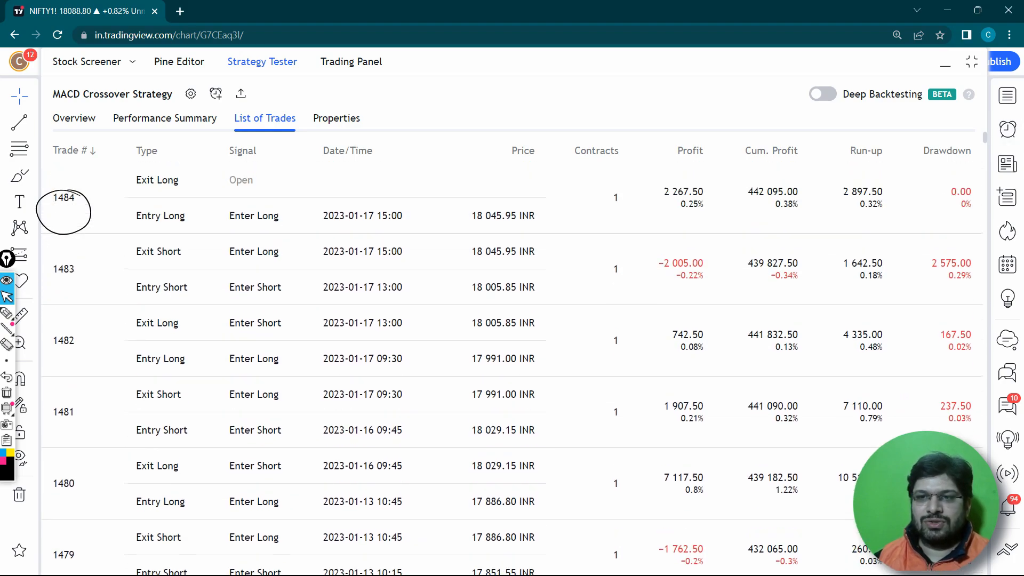
scroll(down, 3)
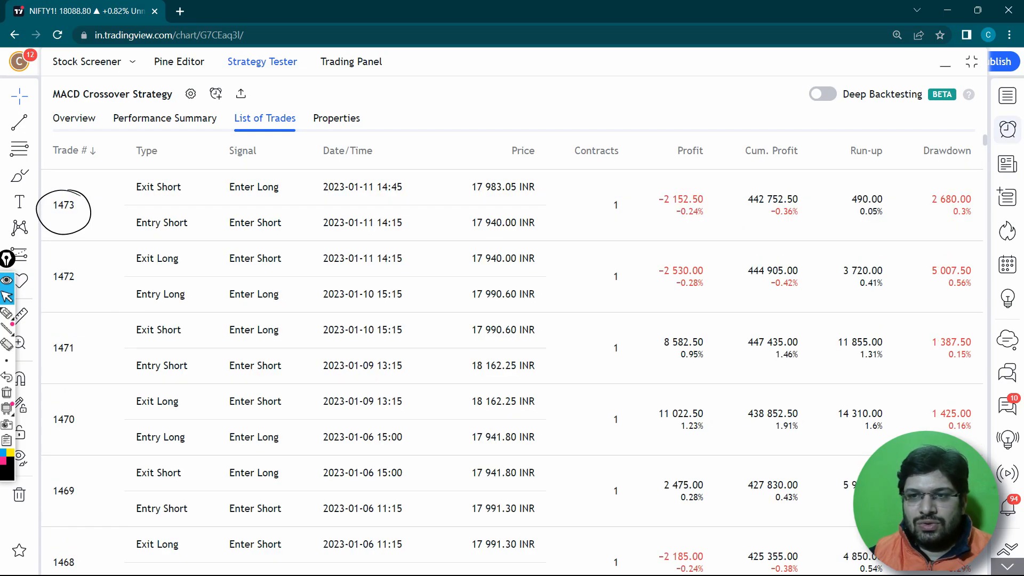
scroll(down, 3)
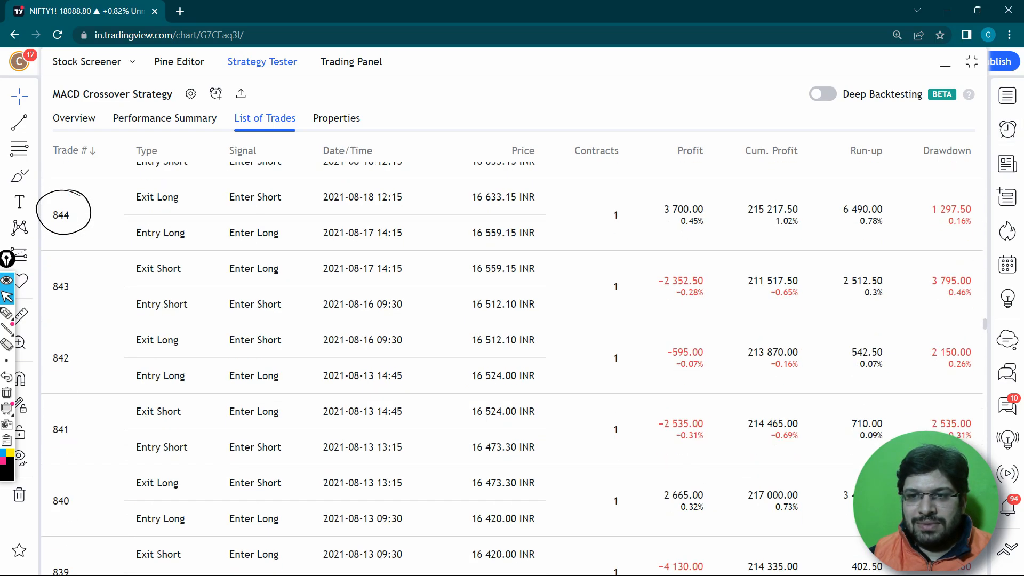
scroll(down, 3)
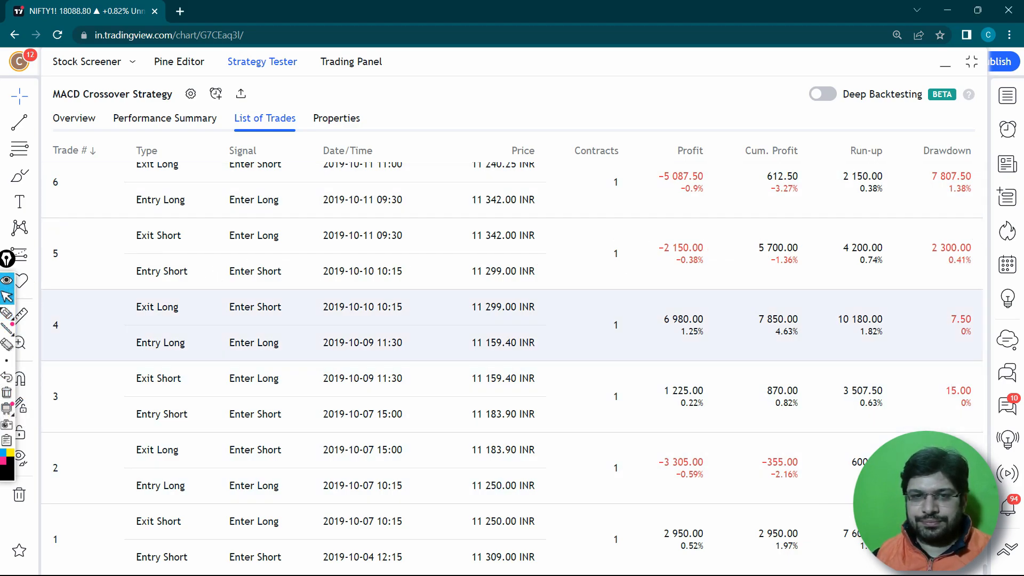
click(336, 118)
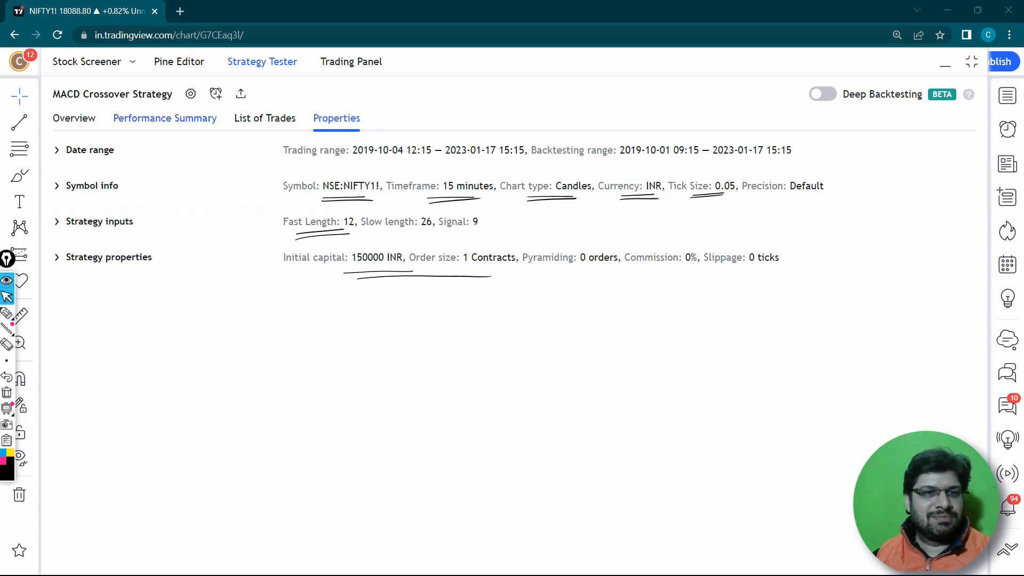
Step: Review Net Profit in the Performance Summary, then return to the Overview equity and drawdown chart
click(164, 118)
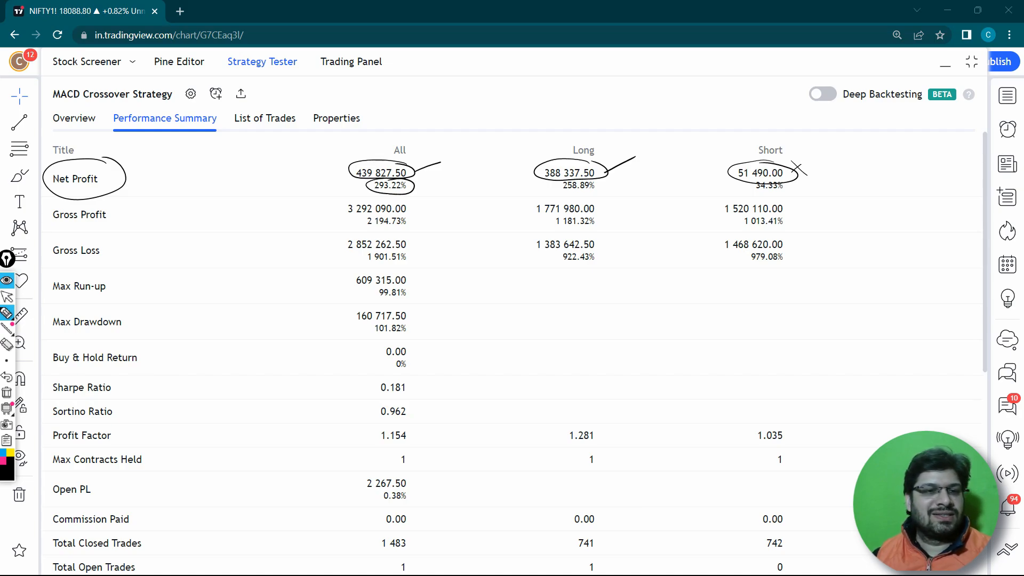
click(74, 119)
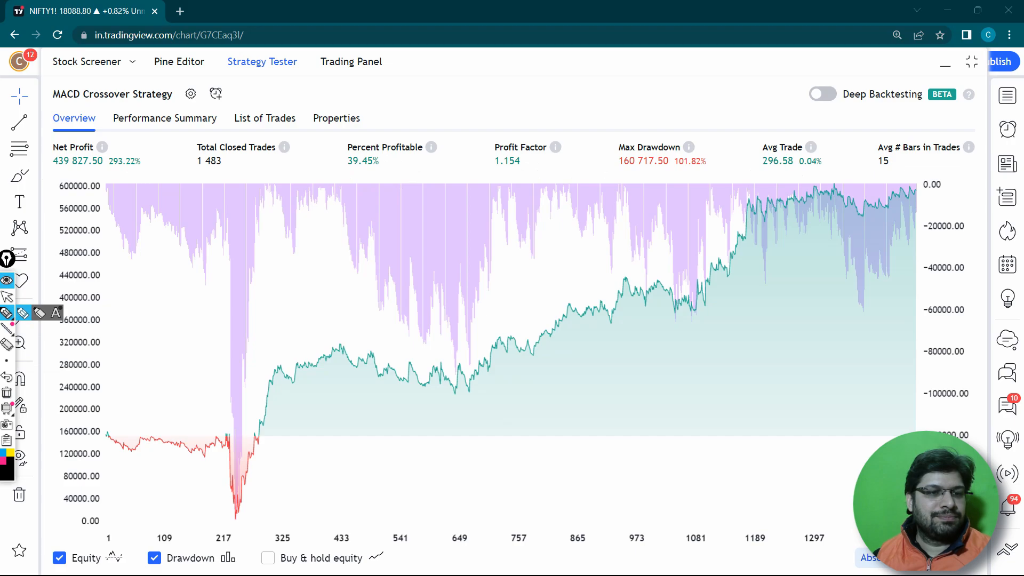
click(164, 118)
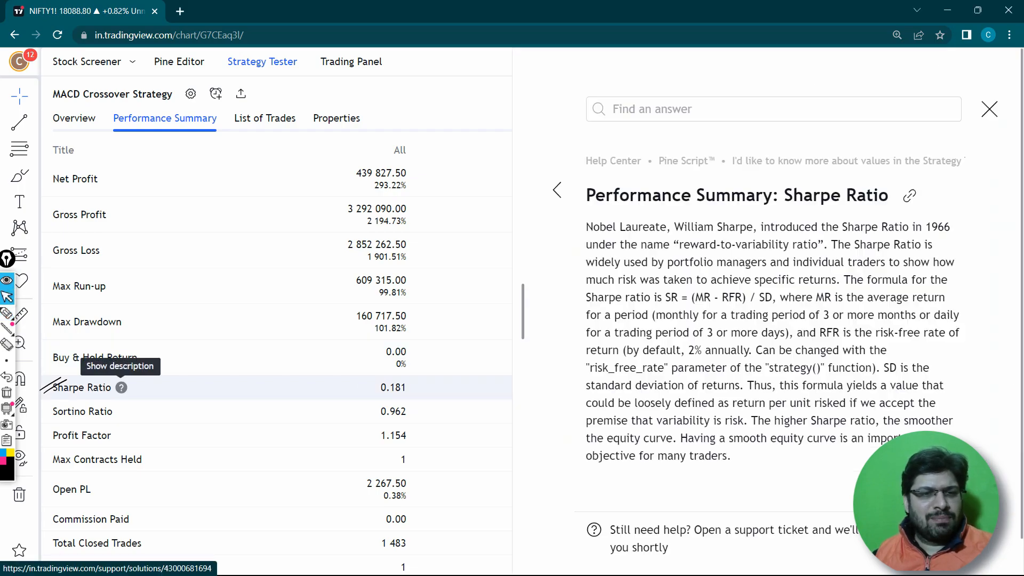
mouse_move(78, 286)
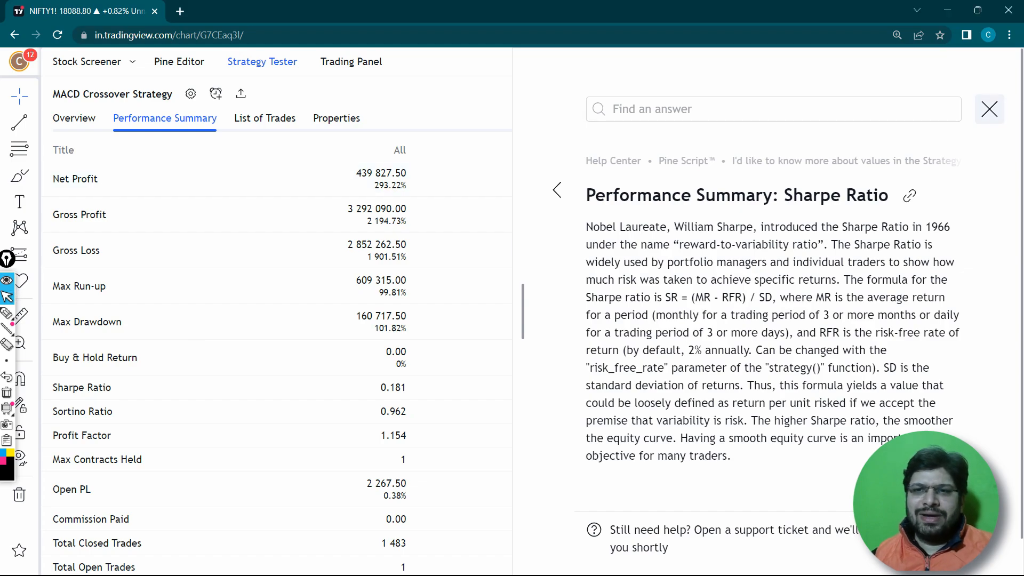
Step: Close the Sharpe Ratio help article and collapse Strategy Tester to show the NIFTY chart with entry signals
click(988, 109)
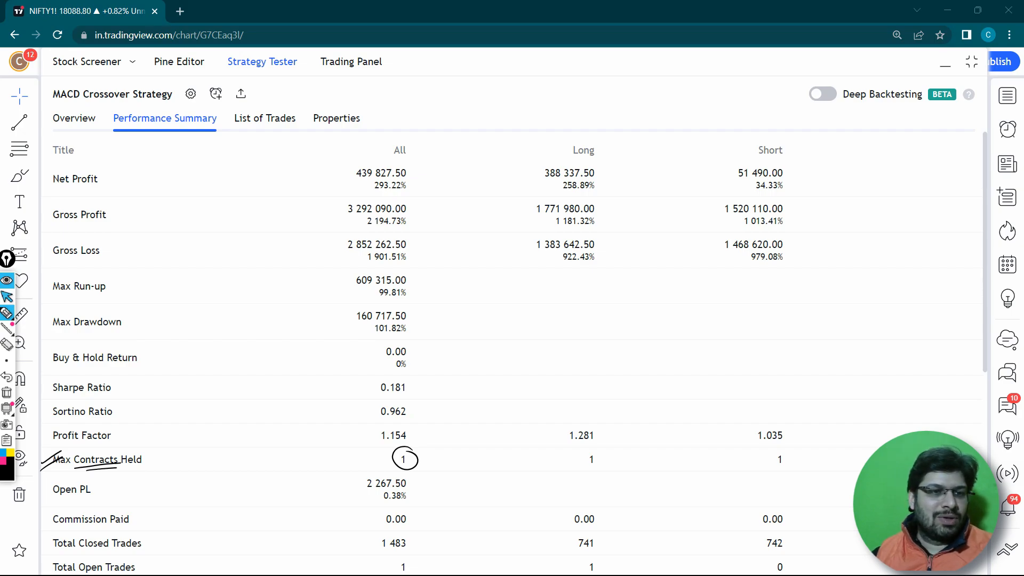
click(189, 94)
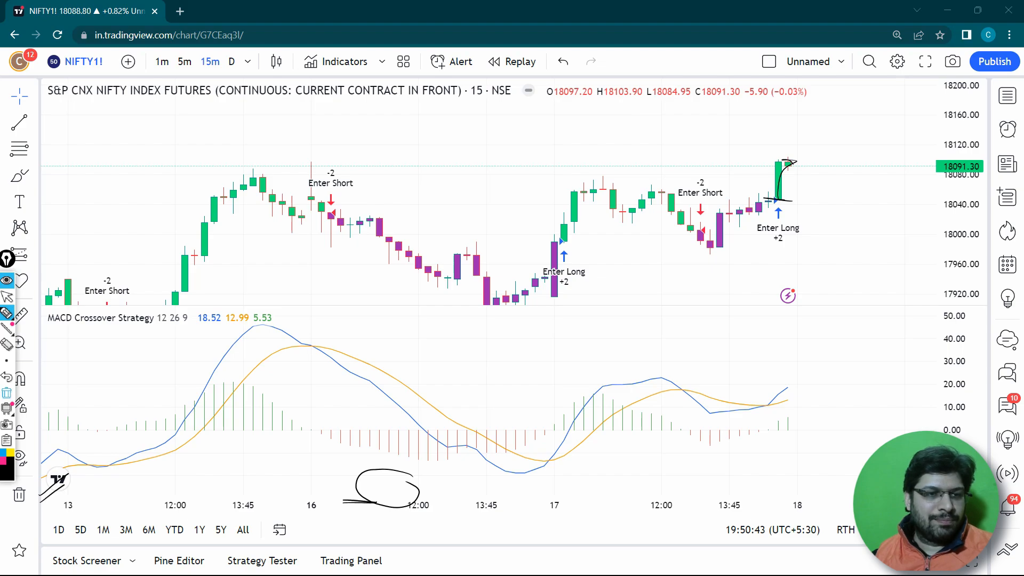
Step: Reopen and maximize Strategy Tester, reviewing the Performance Summary with commission now charged
click(262, 560)
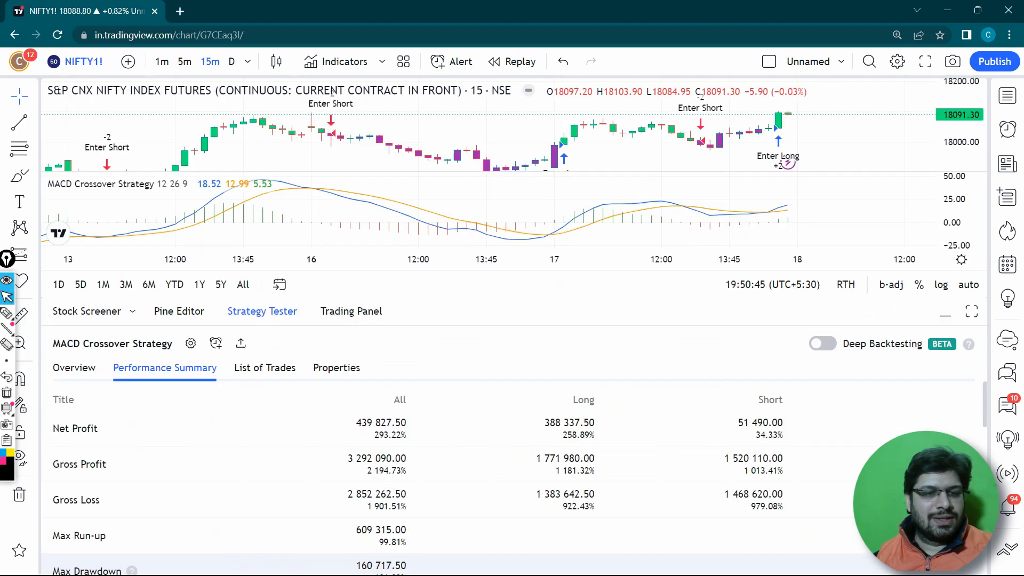
click(970, 310)
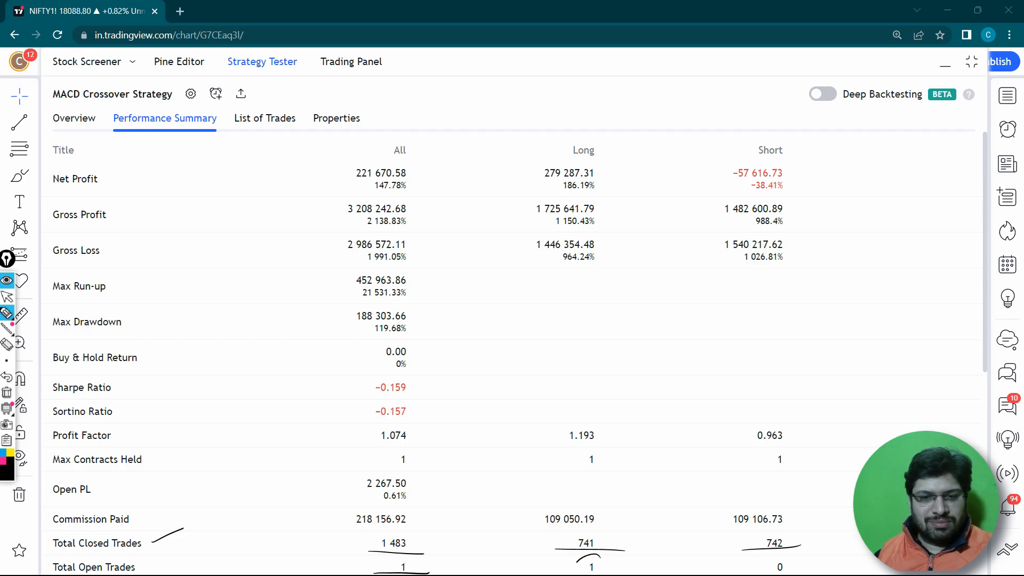
mouse_move(95, 357)
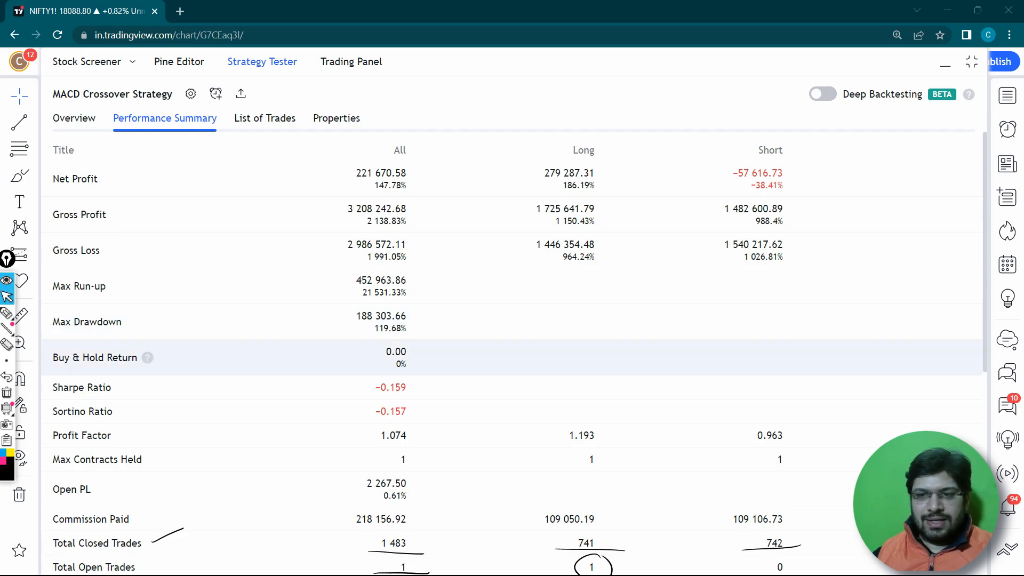
scroll(down, 3)
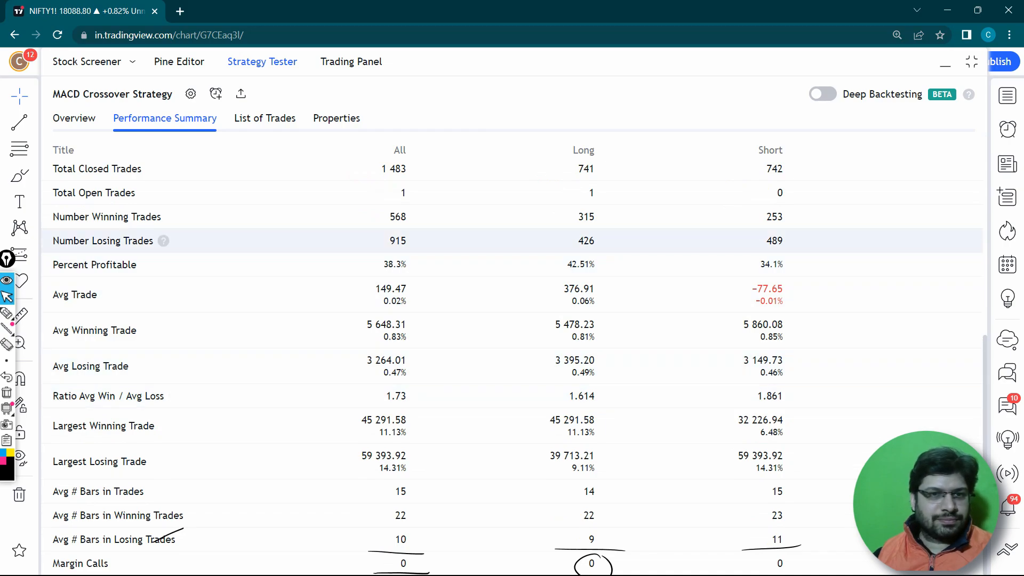